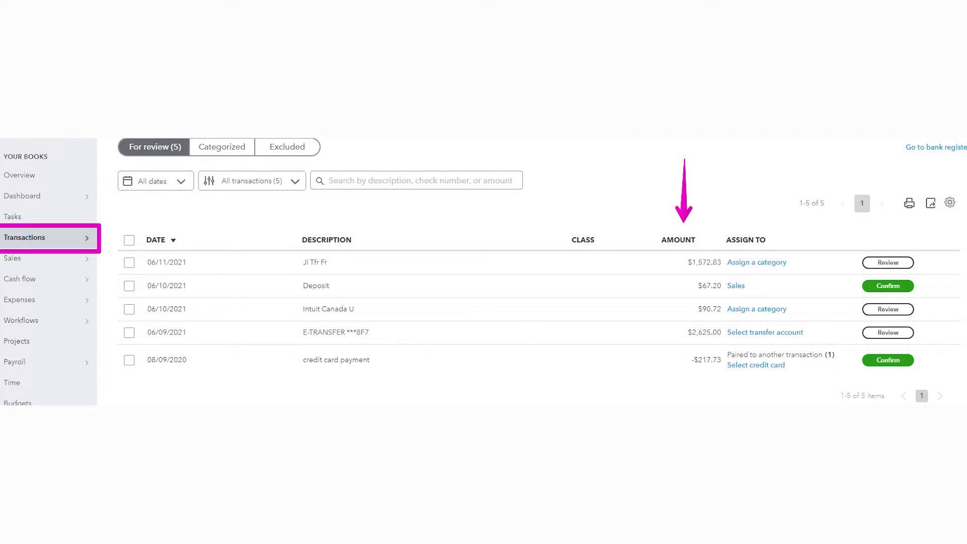
# Scroll up and open the transaction list's gear display settings
pyautogui.scroll(3)
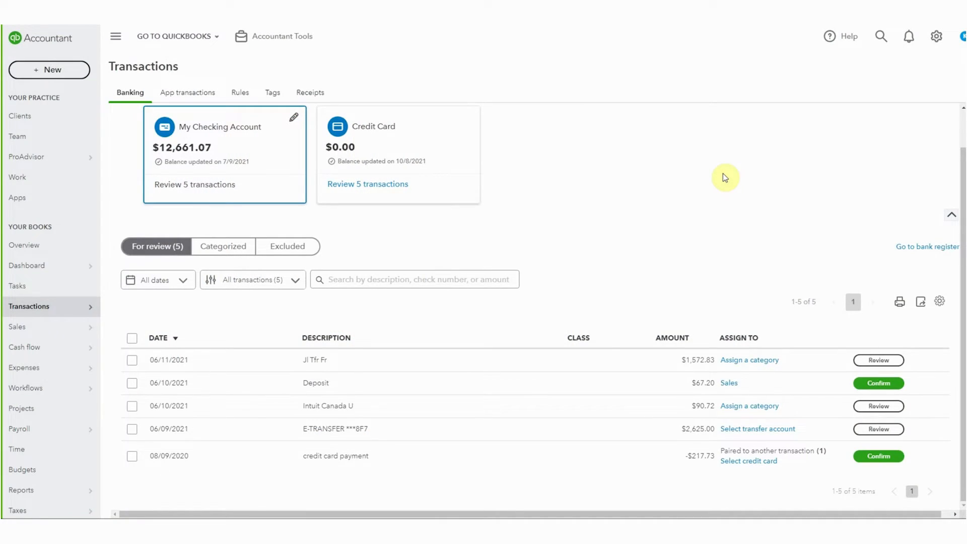
pyautogui.moveTo(45, 338)
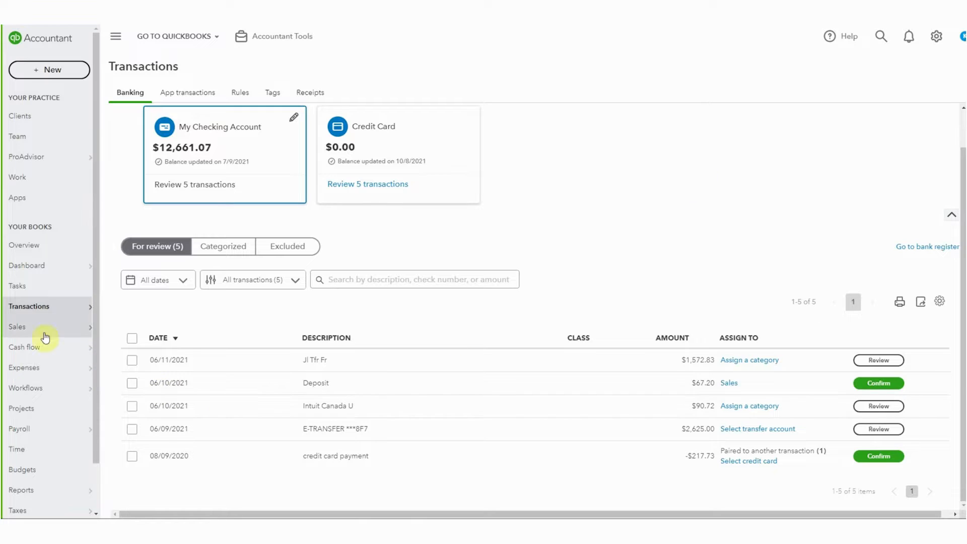
pyautogui.moveTo(27, 265)
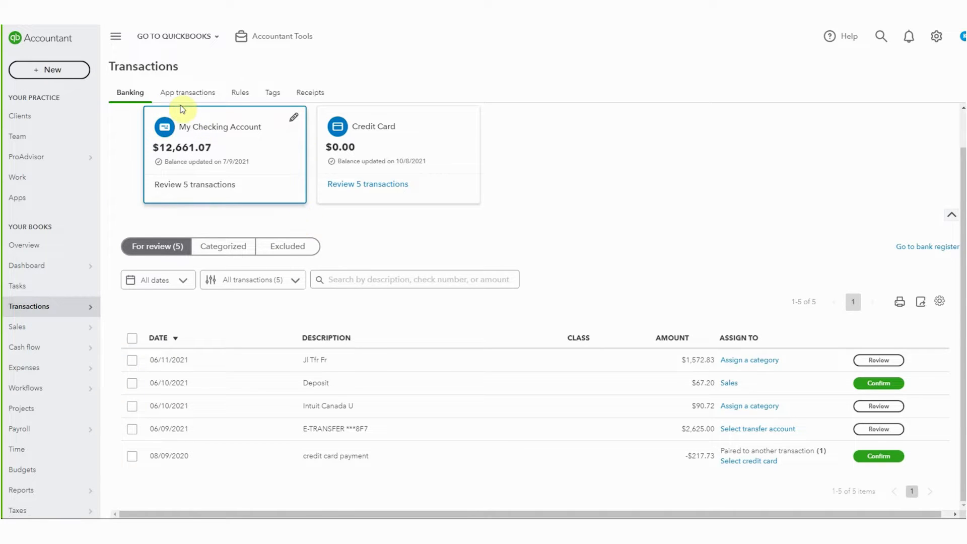
pyautogui.moveTo(698, 208)
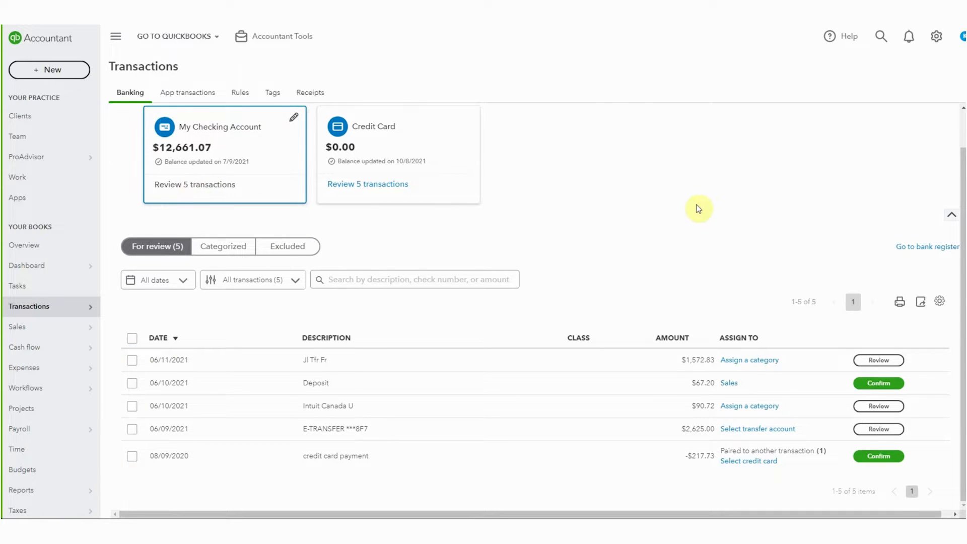
pyautogui.moveTo(733, 503)
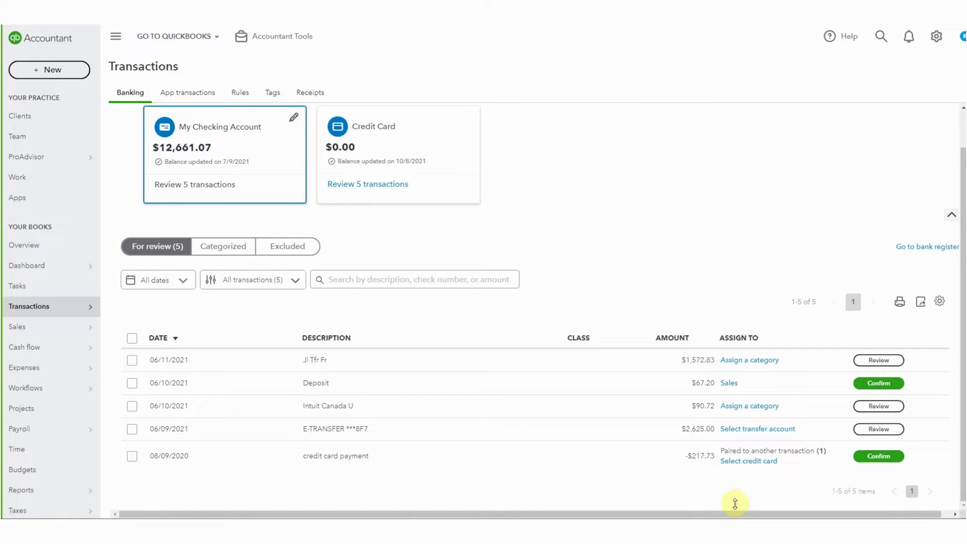
pyautogui.moveTo(917, 505)
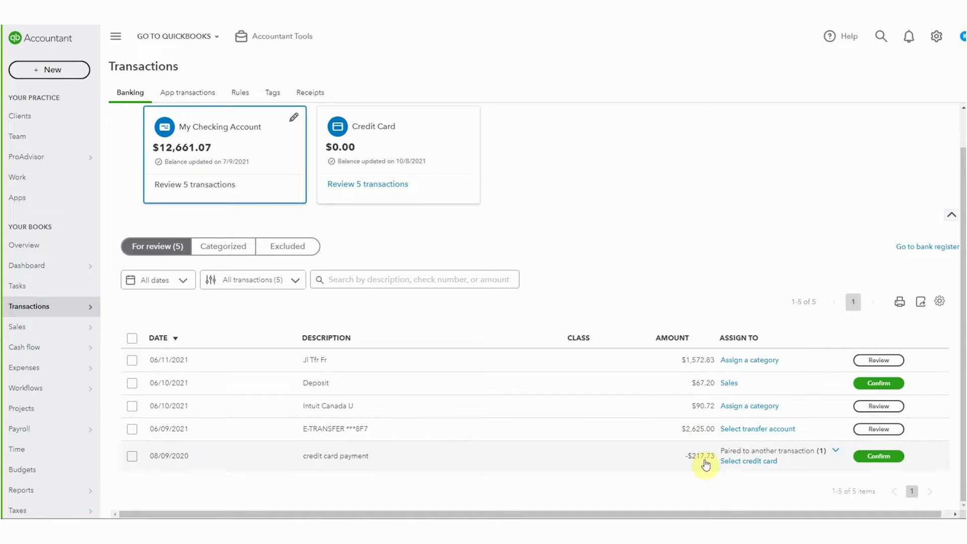
pyautogui.moveTo(707, 434)
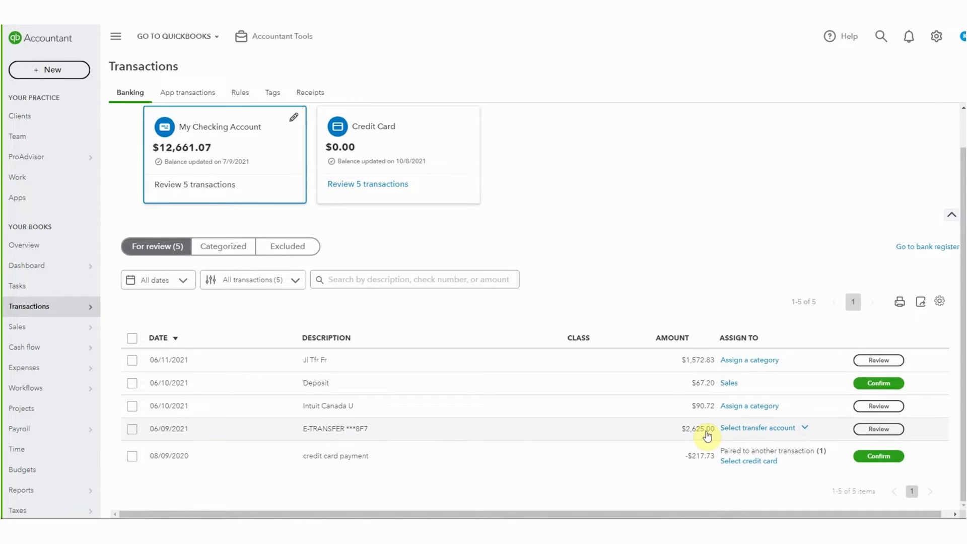
pyautogui.moveTo(652, 440)
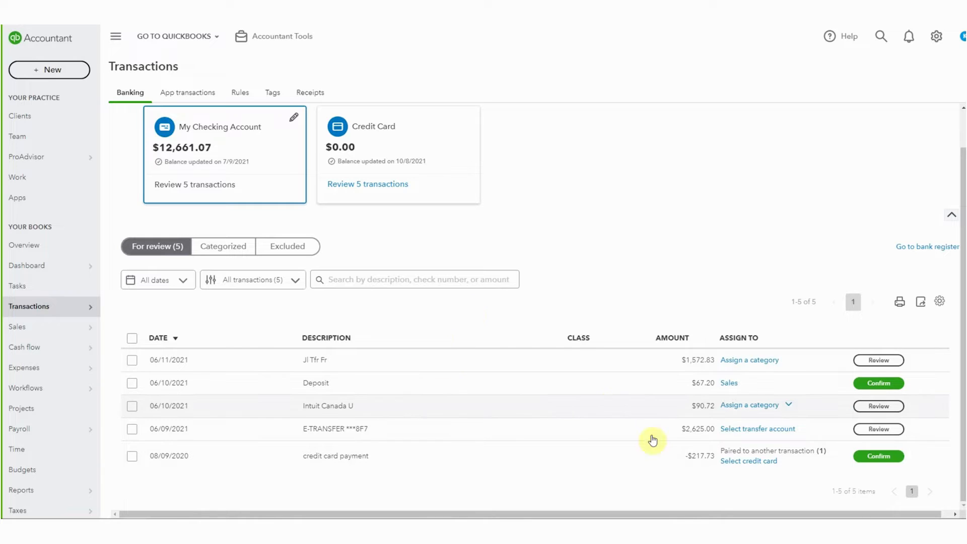
pyautogui.moveTo(545, 434)
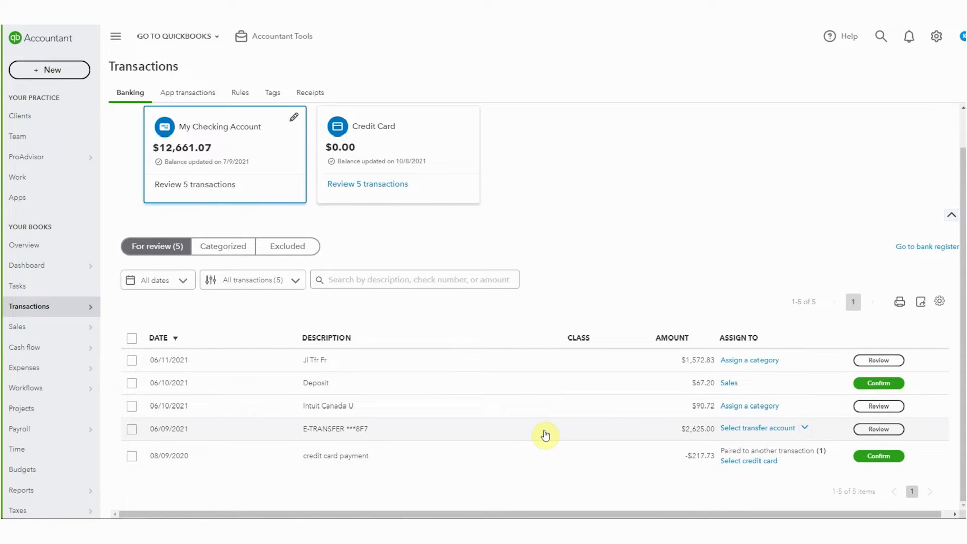
pyautogui.moveTo(953, 313)
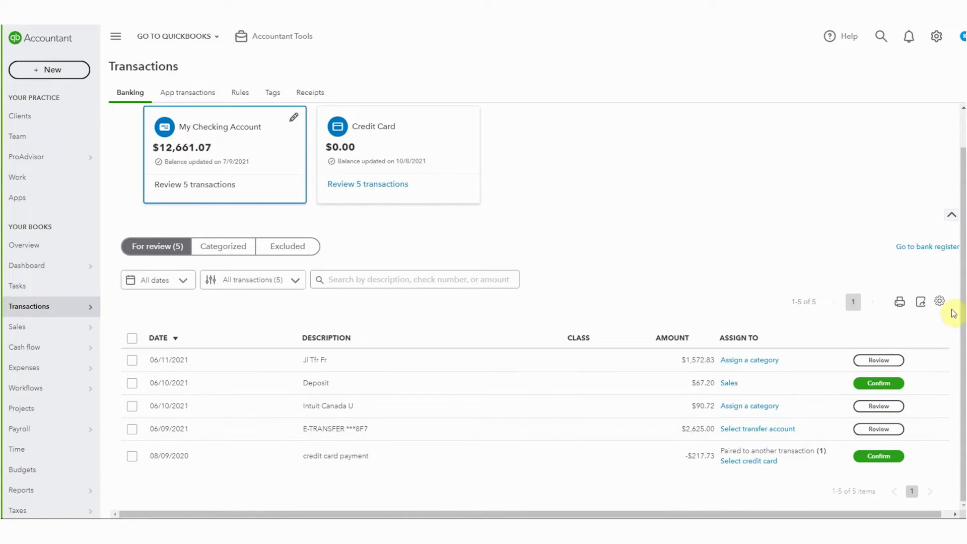
pyautogui.click(940, 302)
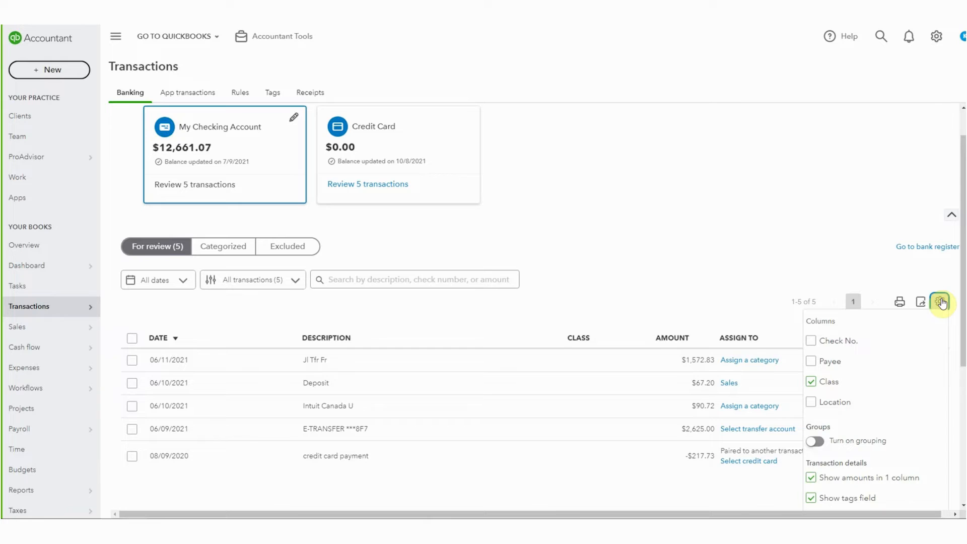
pyautogui.moveTo(811, 477)
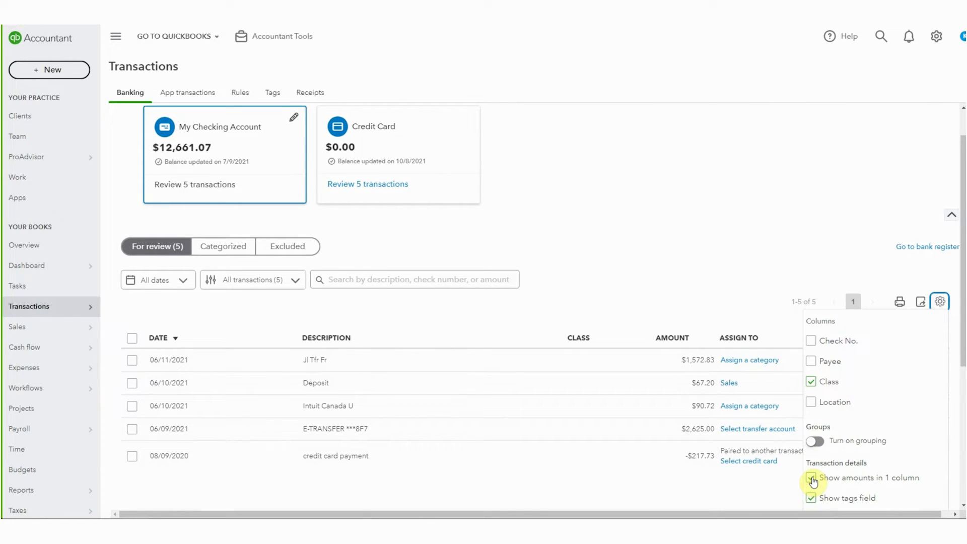
# Uncheck 'Show amounts in 1 column' under Transaction details
pyautogui.click(811, 478)
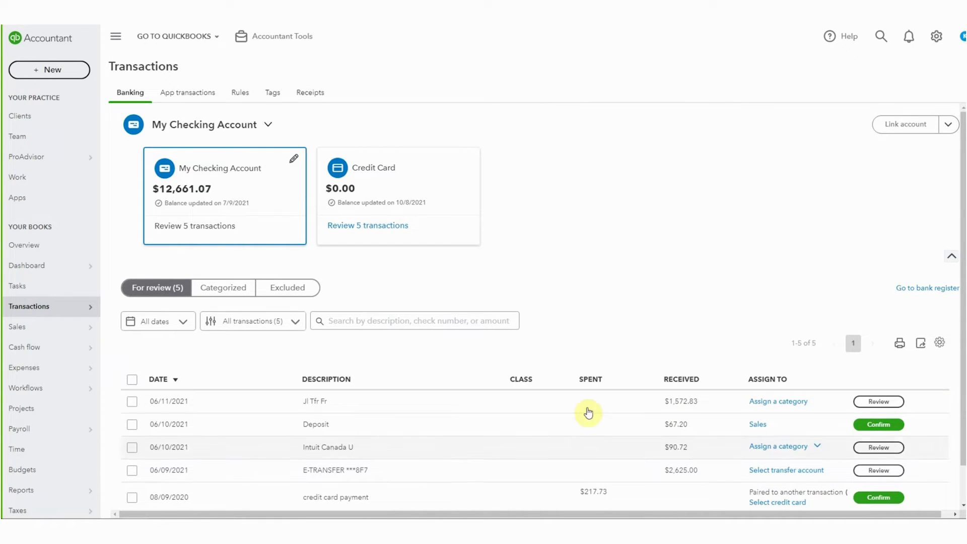
pyautogui.moveTo(683, 353)
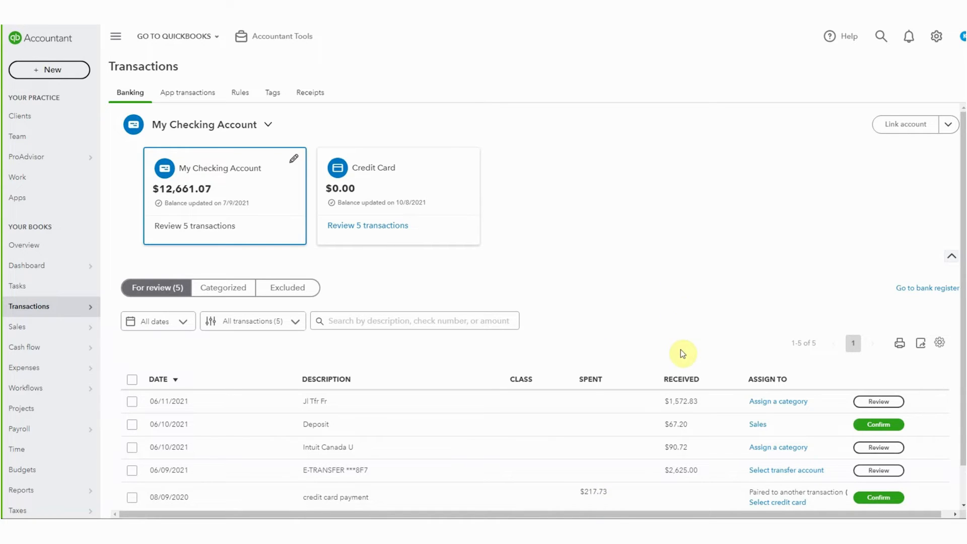
pyautogui.moveTo(680, 500)
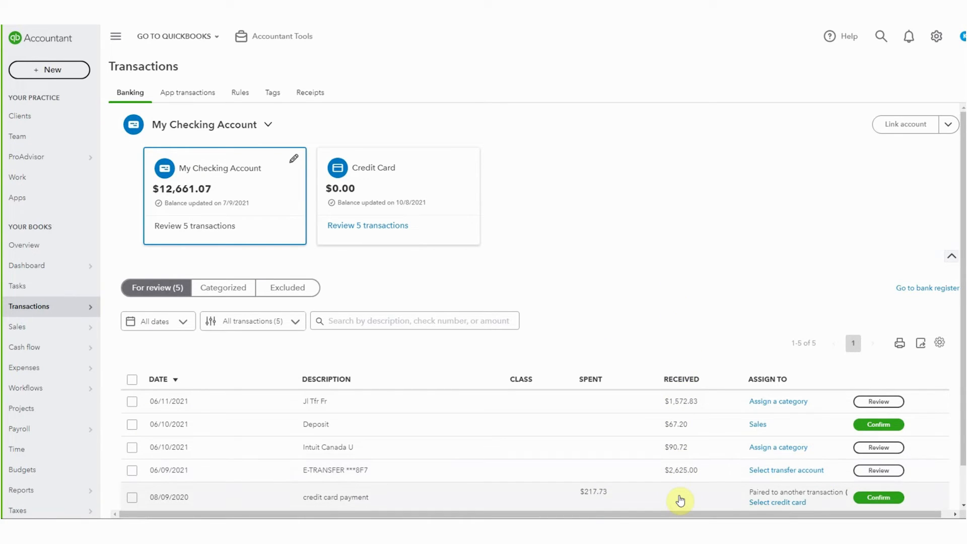